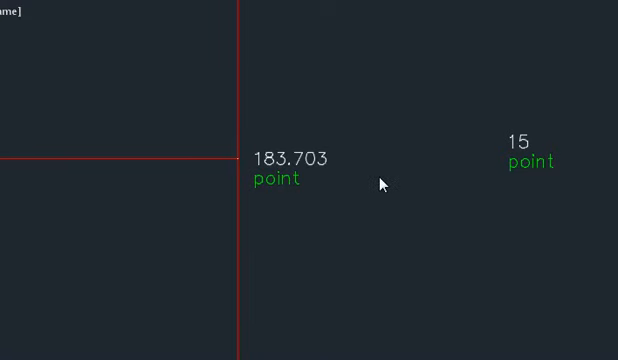
pyautogui.moveTo(562, 152)
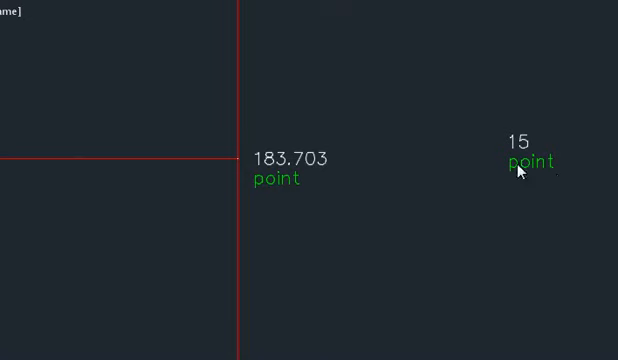
pyautogui.moveTo(460, 225)
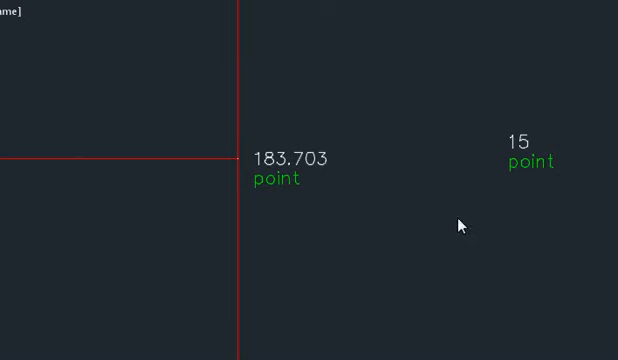
pyautogui.moveTo(460, 227)
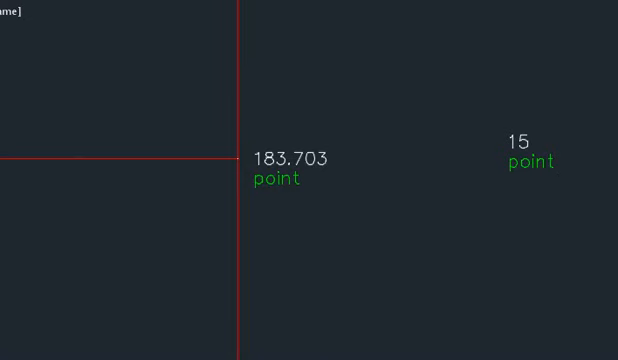
pyautogui.moveTo(548, 132)
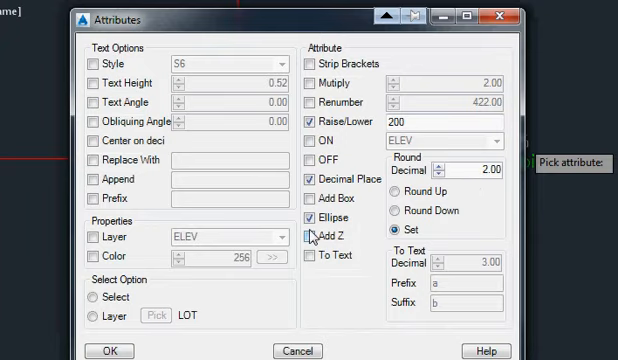
# Select blocks by layer LOT in the Attributes dialog's Select Option group.
pyautogui.click(90, 316)
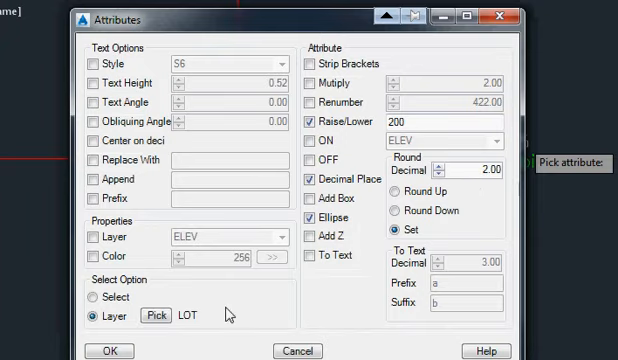